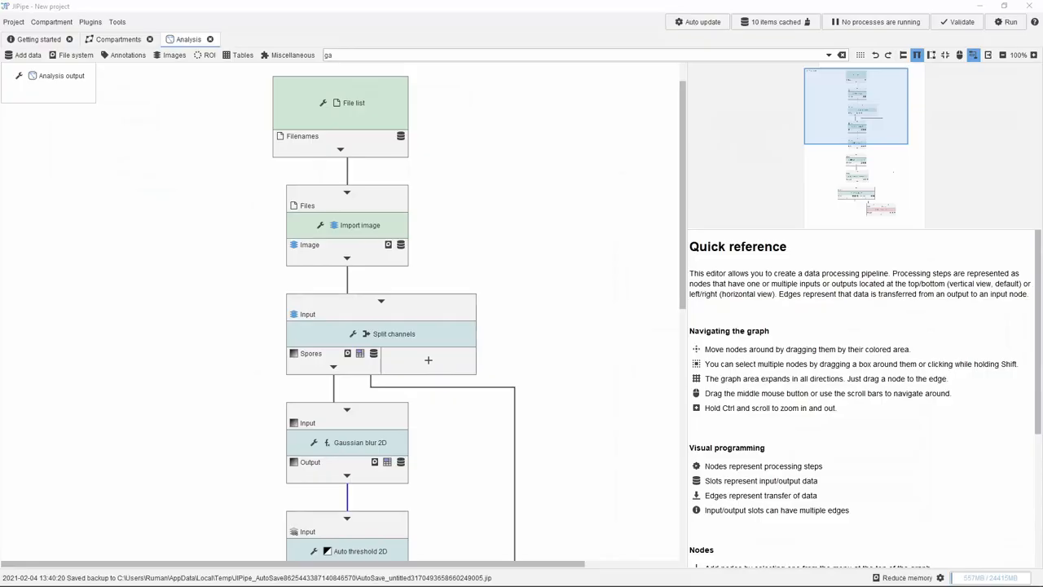
# Select the Convert ROI to RGB node to view its cached output with spore outlines
pyautogui.click(368, 443)
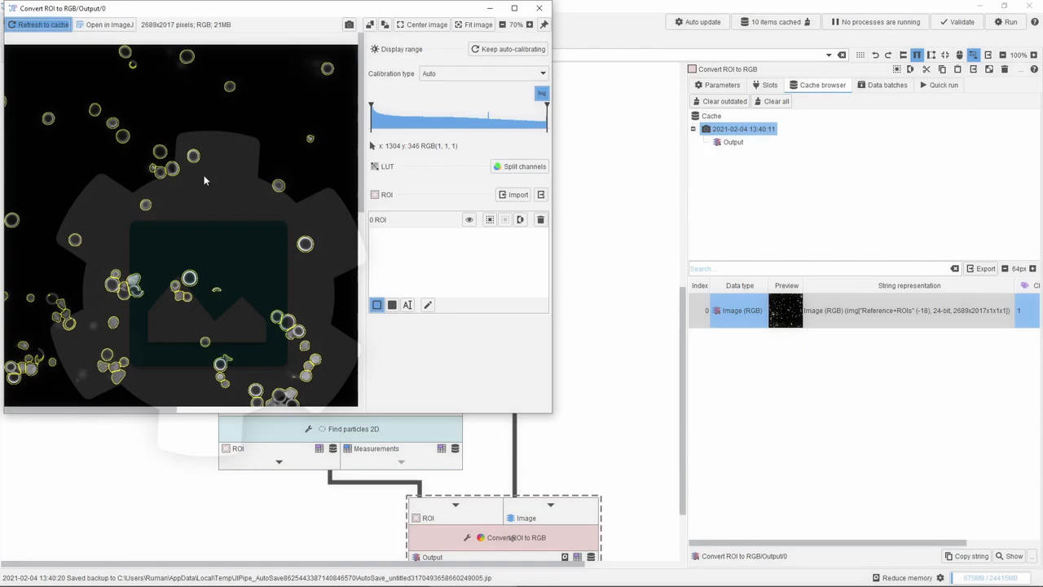
# Close the image viewer and add a Folder list node to the pipeline graph
pyautogui.click(544, 7)
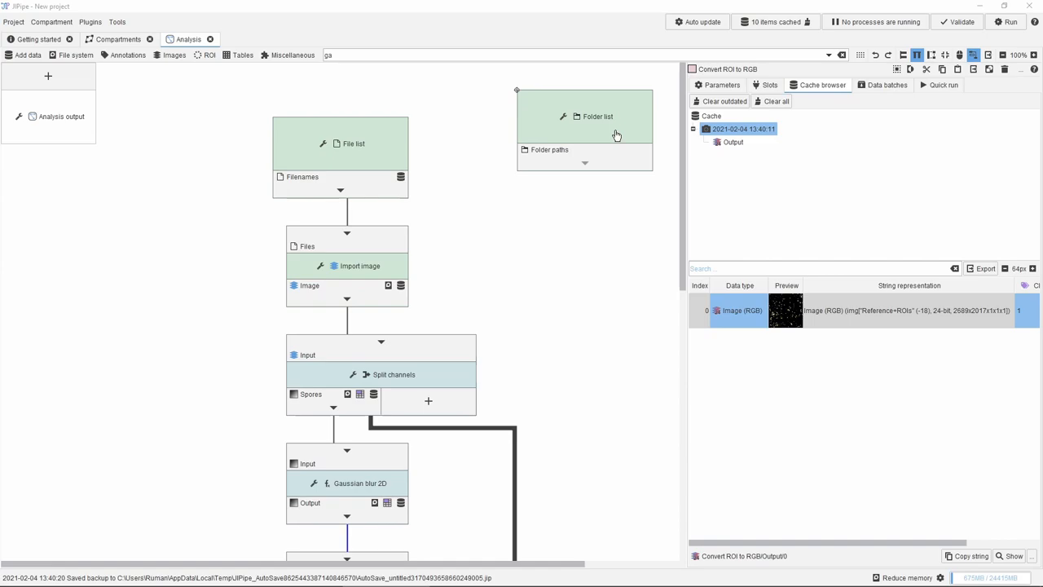
# Add a List files node fed by the folder paths and filtered to .czi files
pyautogui.click(595, 117)
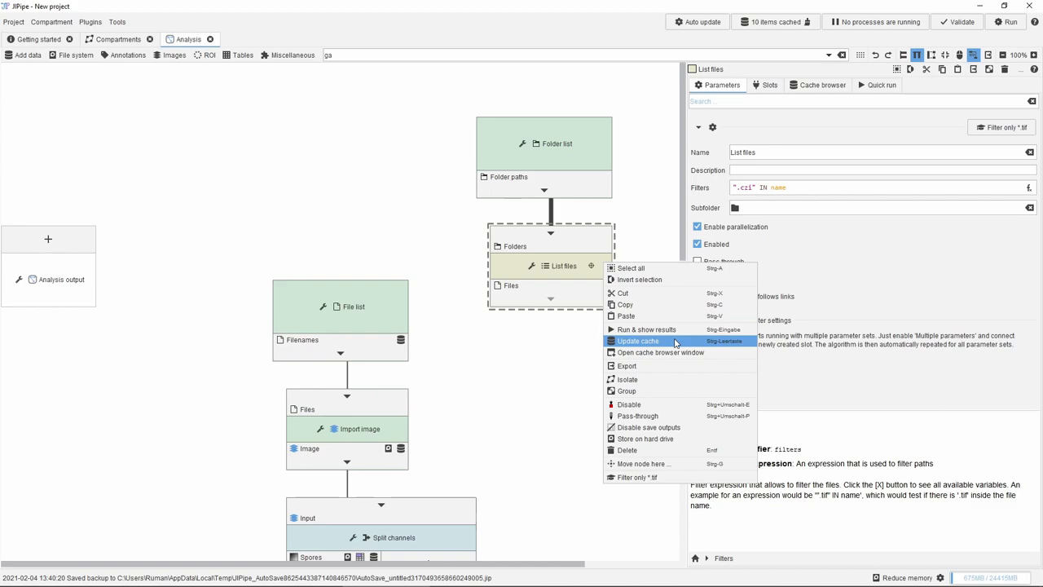
# Update the List files cache and attach an Add path to annotations node to its Files output
pyautogui.click(638, 329)
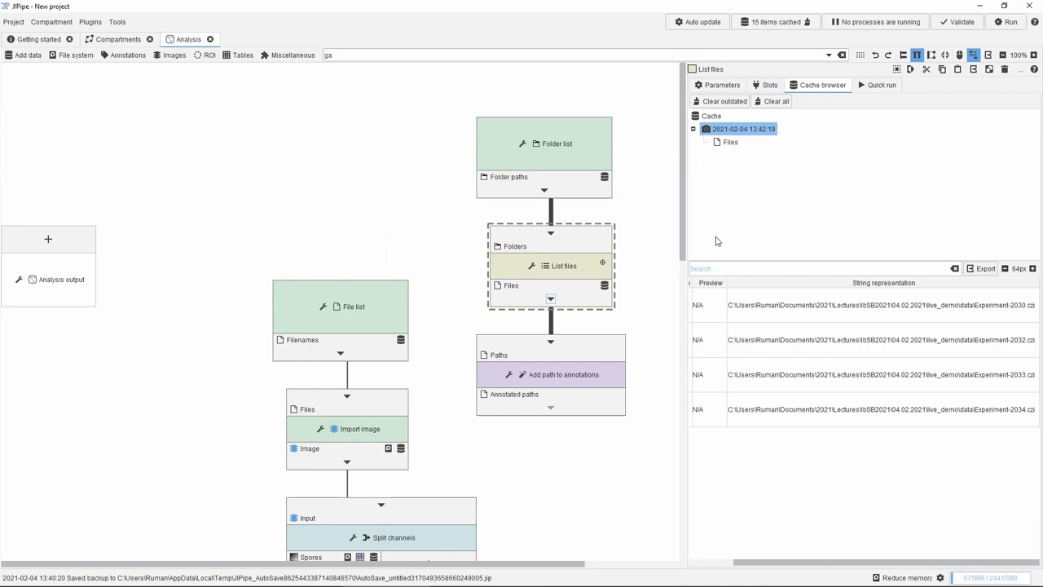
# Inspect the file list cache and quick-run the Convert ROI to RGB step over the listed files
pyautogui.click(564, 375)
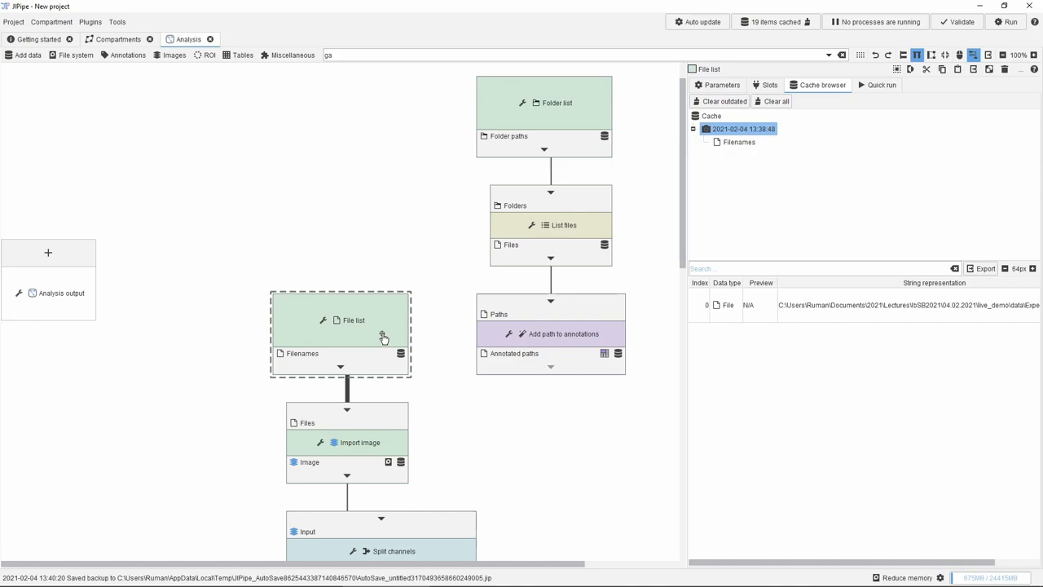
pyautogui.click(1004, 21)
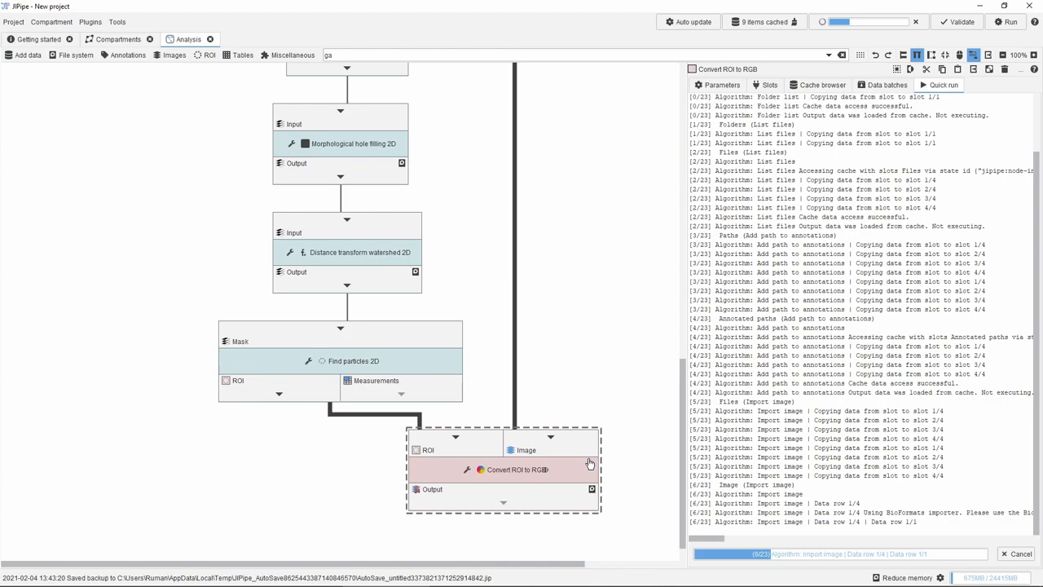
pyautogui.click(818, 84)
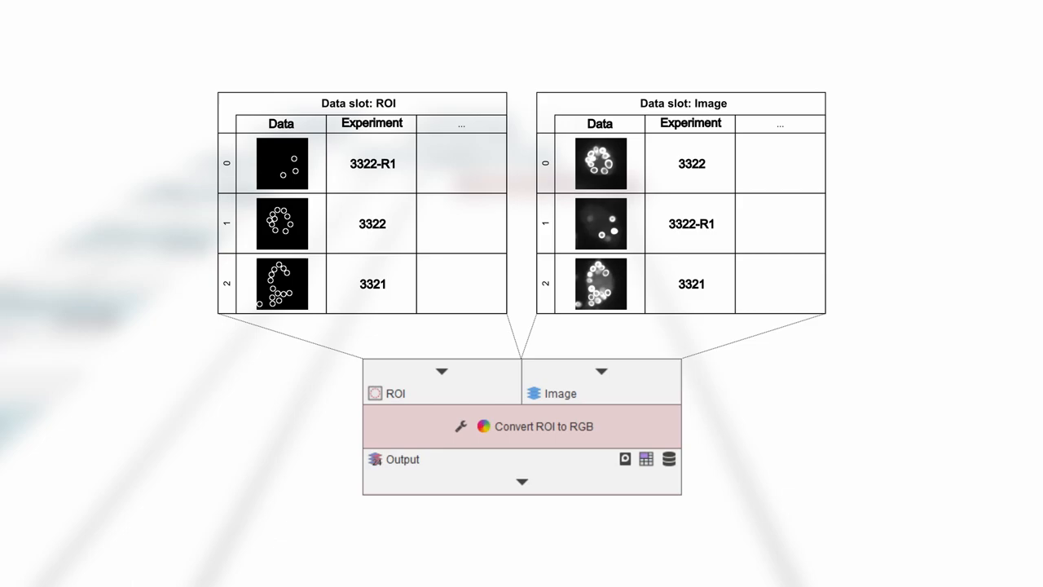
pyautogui.click(370, 283)
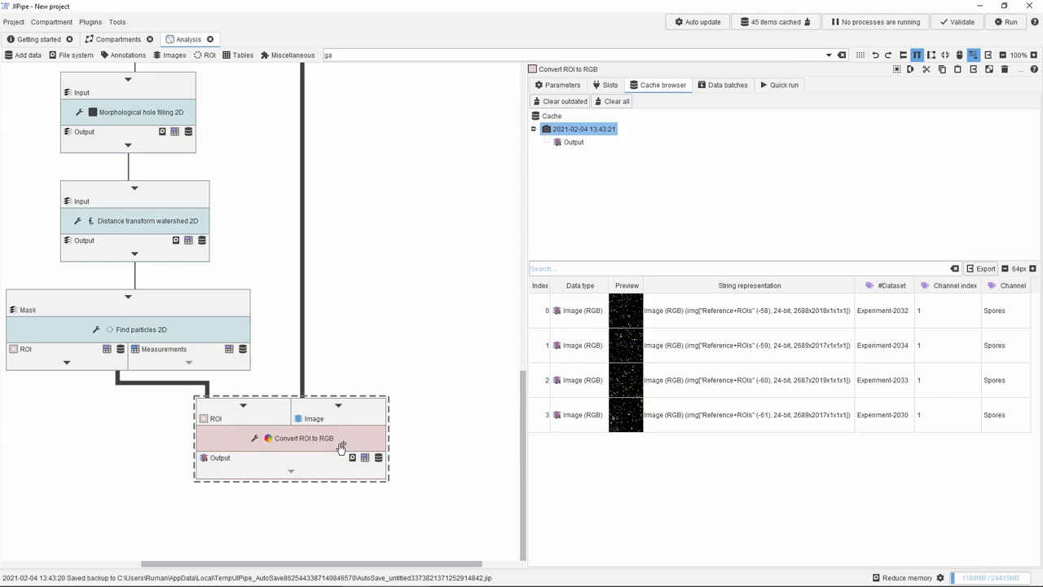
# Add a Montage of input images node connected to Convert ROI to RGB's output
pyautogui.click(723, 85)
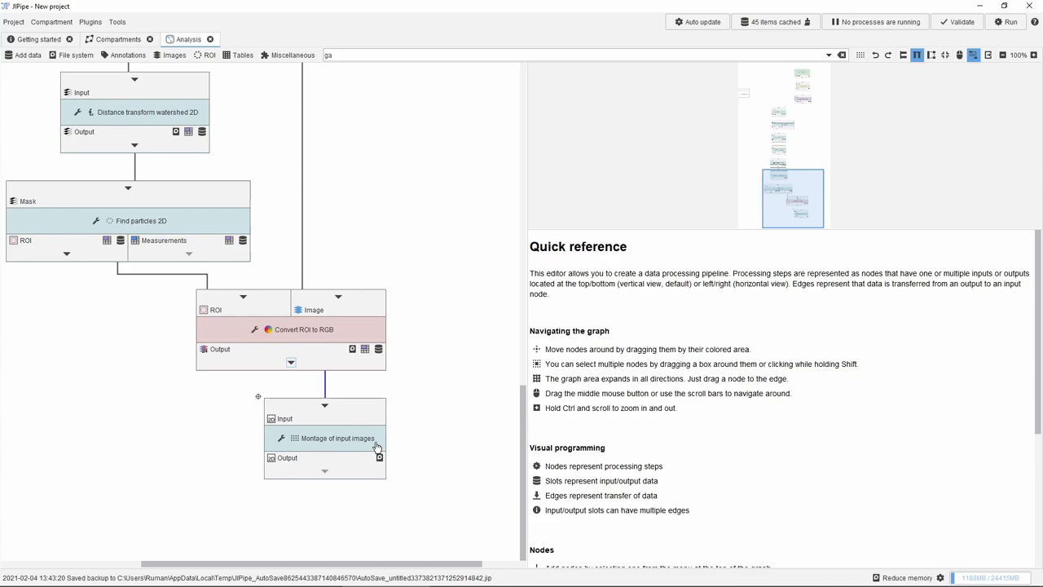
# Set the montage node's grouping method to 'Use columns prefixed with # (intersection)', yielding four batches
pyautogui.click(336, 437)
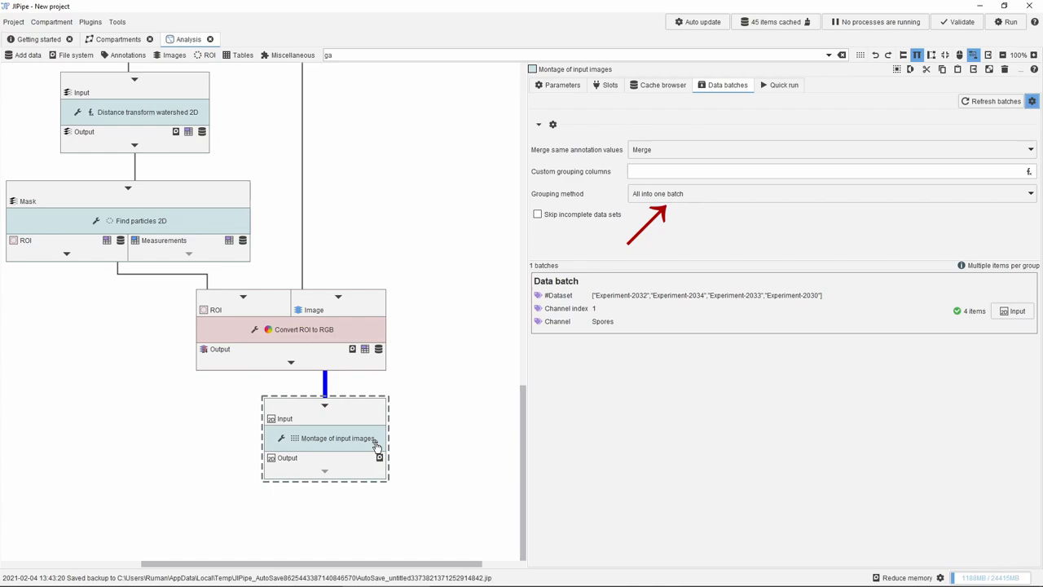
pyautogui.click(831, 192)
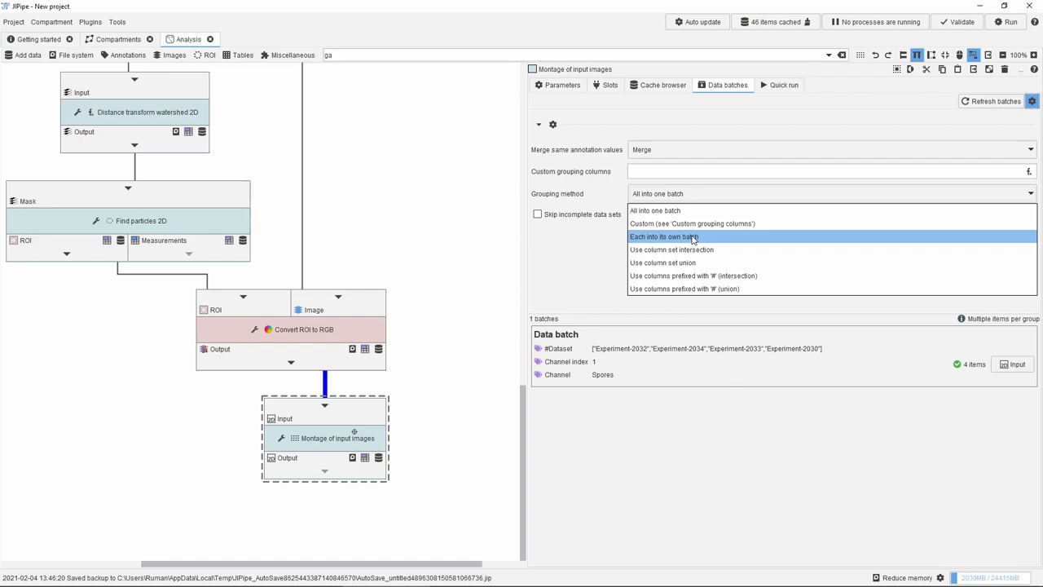
pyautogui.click(685, 275)
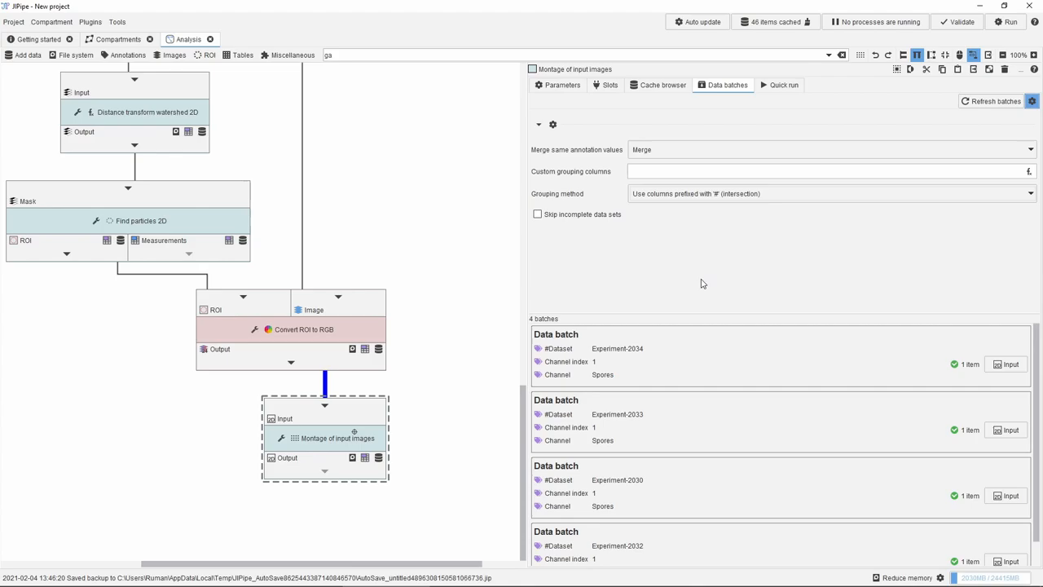